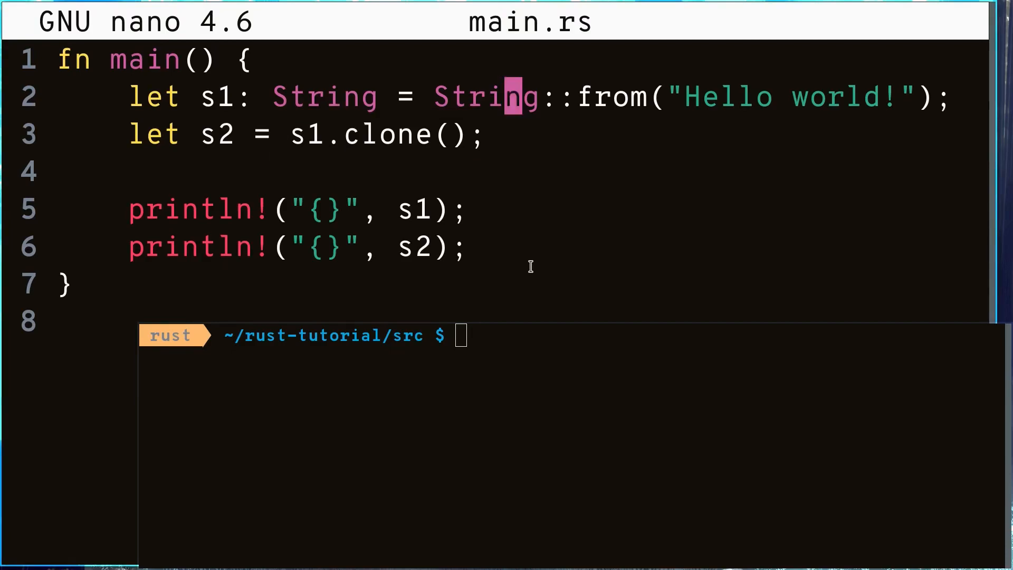
# Step: Begin the cargo command in the terminal to build the clone example
pyautogui.write('car')
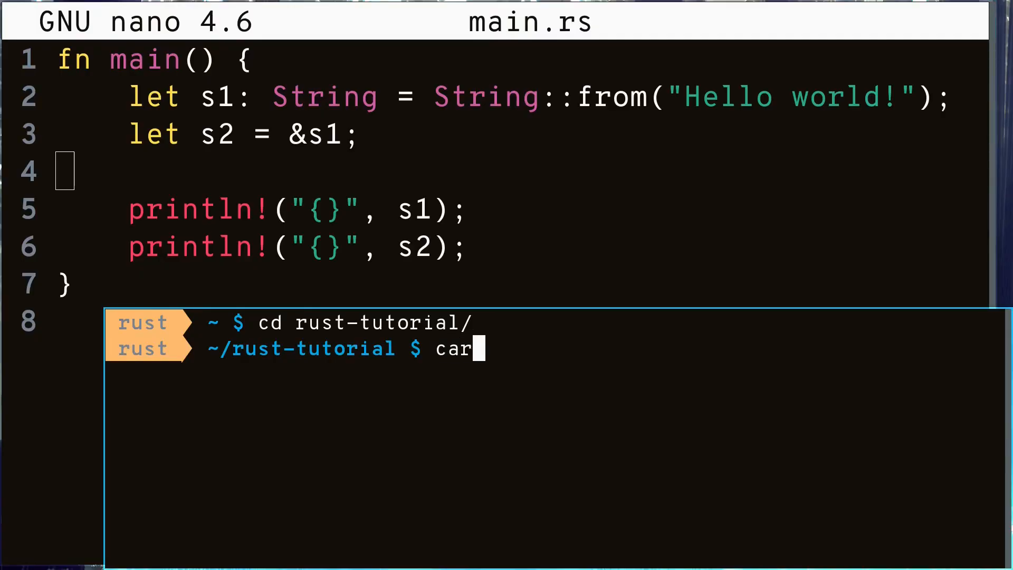
# Step: Change into the rust-tutorial folder in the terminal
pyautogui.press('Return')
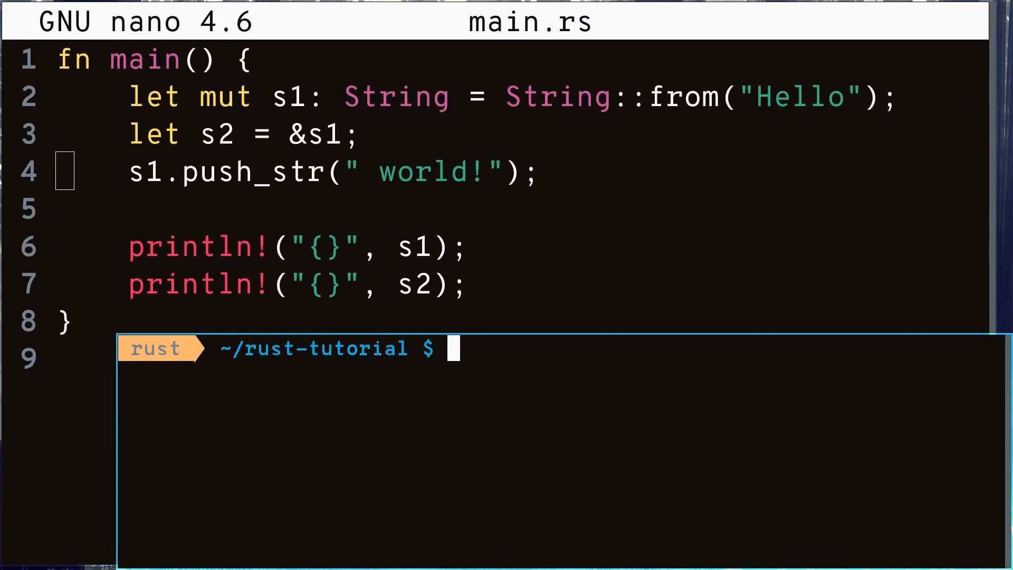
# Step: Build and run the mutate-after-borrow example with cargo run
pyautogui.write('cargo run')
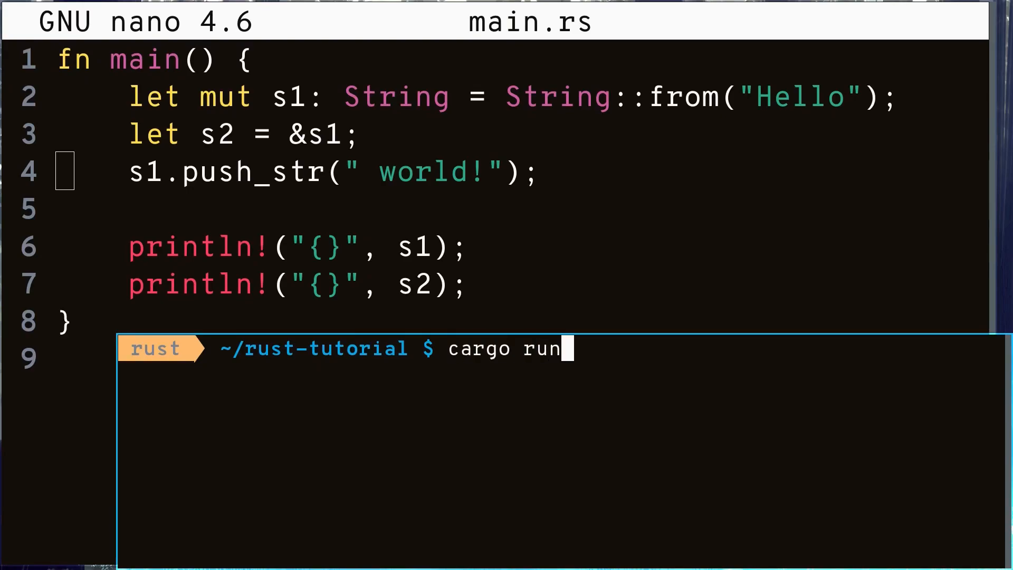
pyautogui.press('Return')
pyautogui.write('car')
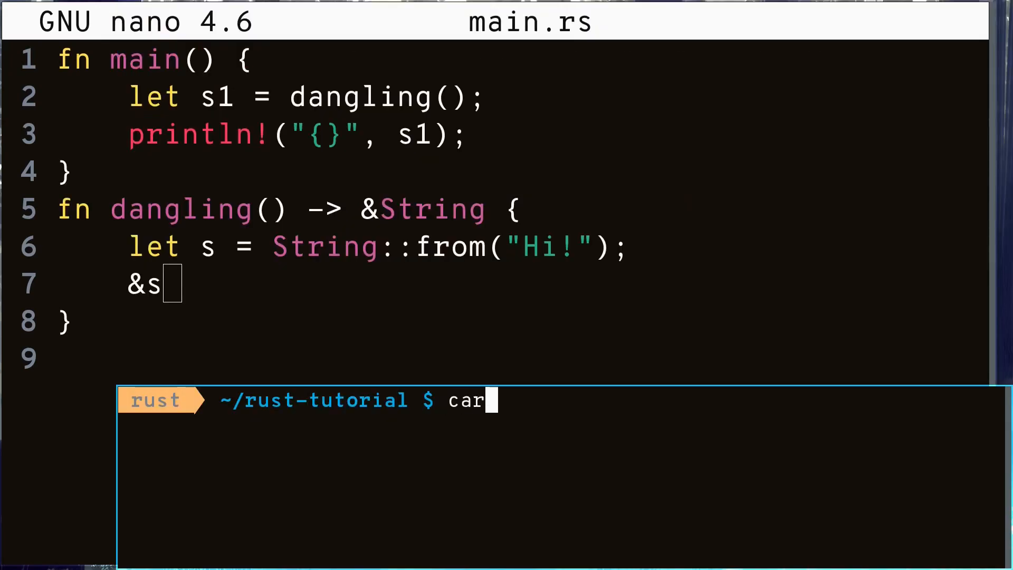
# Step: Build the dangling-reference example with cargo run, producing error E0106
pyautogui.write('go run')
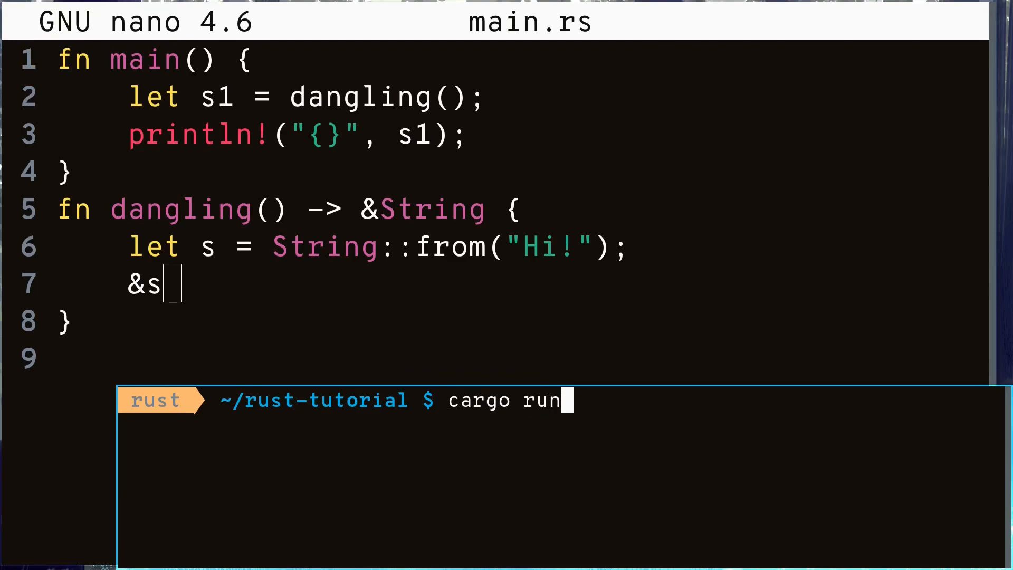
pyautogui.press('Return')
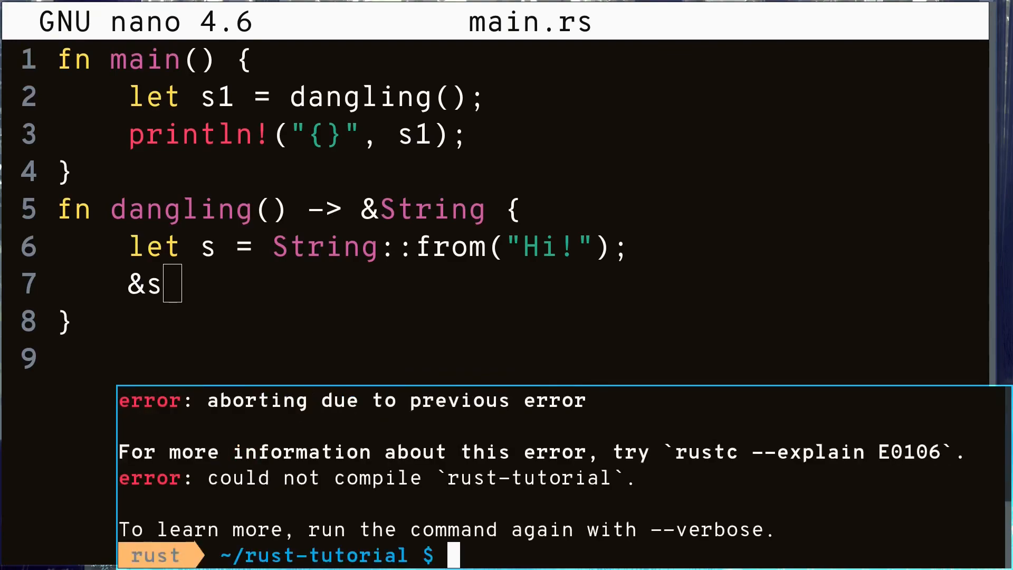